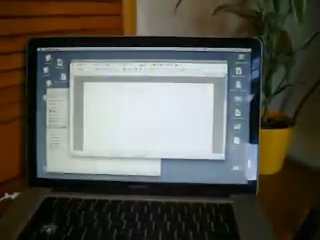
{"action": "type", "text": "Omg it really works"}
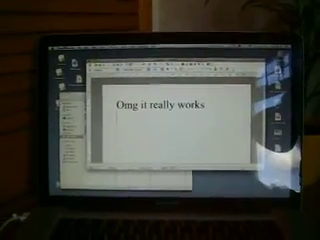
{"action": "type", "text": "abcd"}
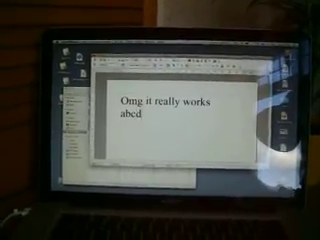
{"action": "type", "text": "efgh"}
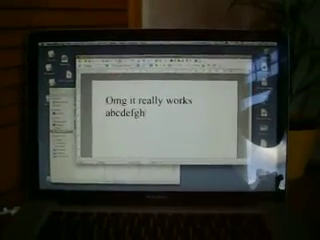